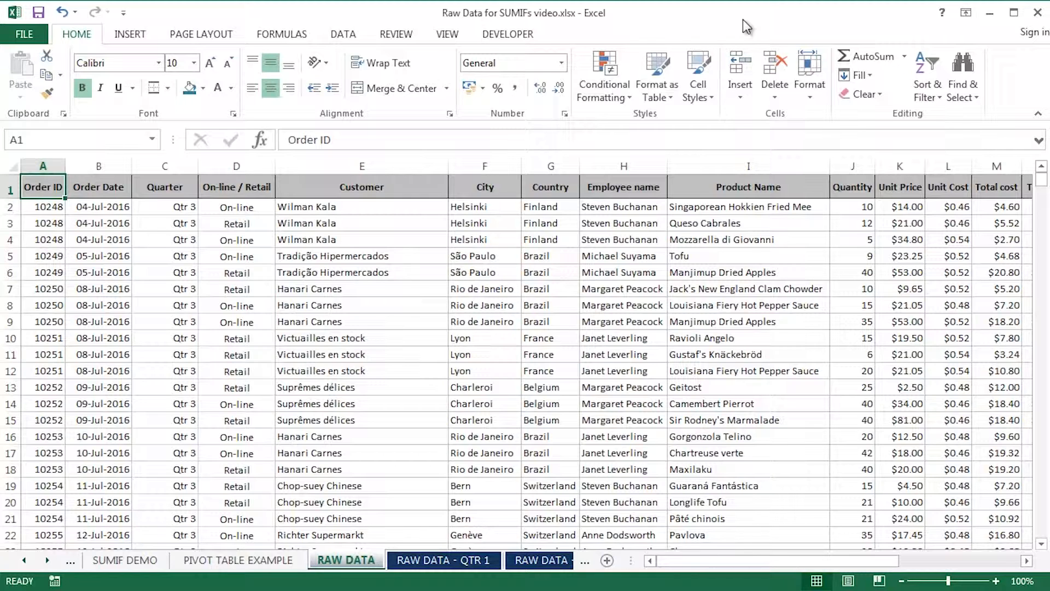
{"action": "mouse_move", "coordinate": [379, 334]}
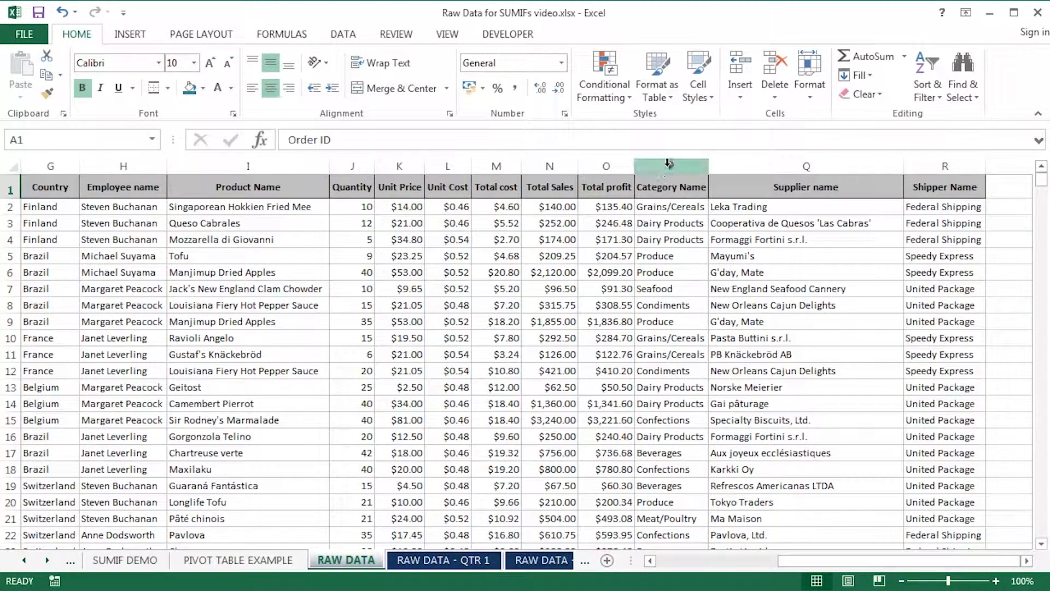
- Review the raw data's Category Name and Total Sales columns and the first sales total
{"action": "left_click", "coordinate": [670, 165]}
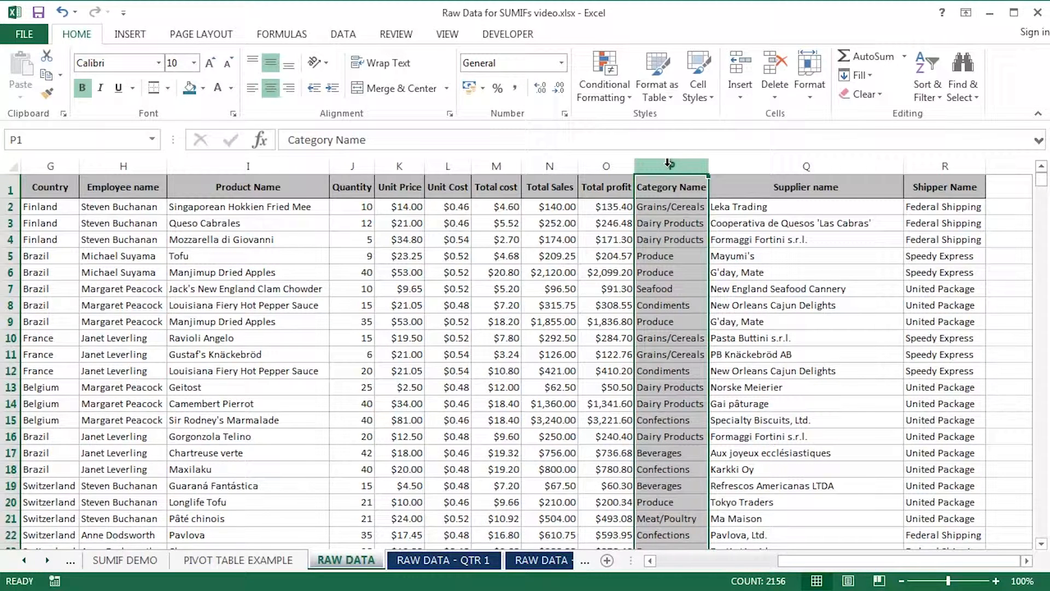
{"action": "left_click", "coordinate": [550, 165]}
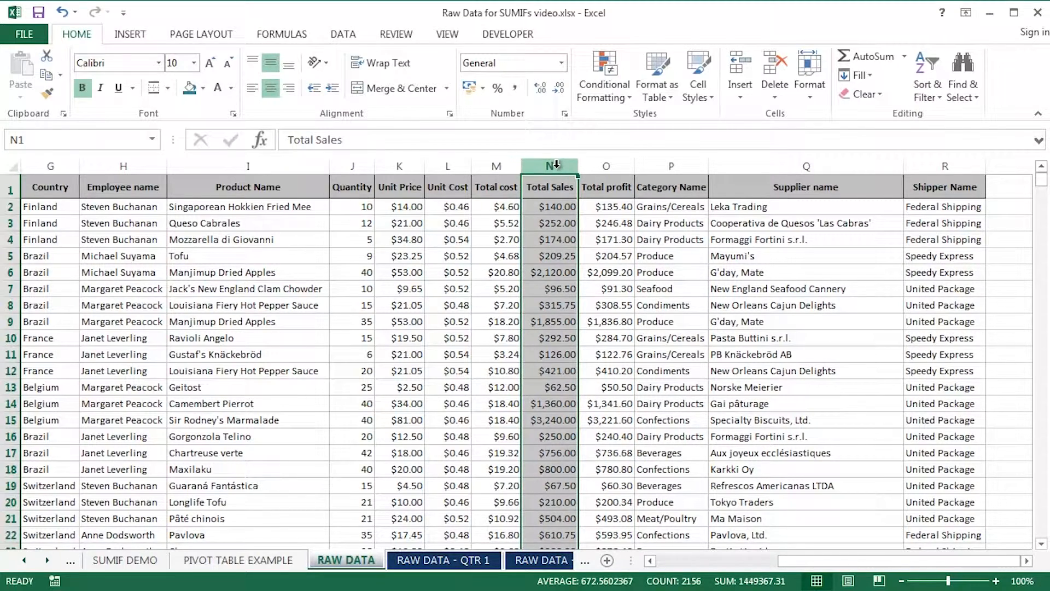
{"action": "left_click", "coordinate": [549, 206]}
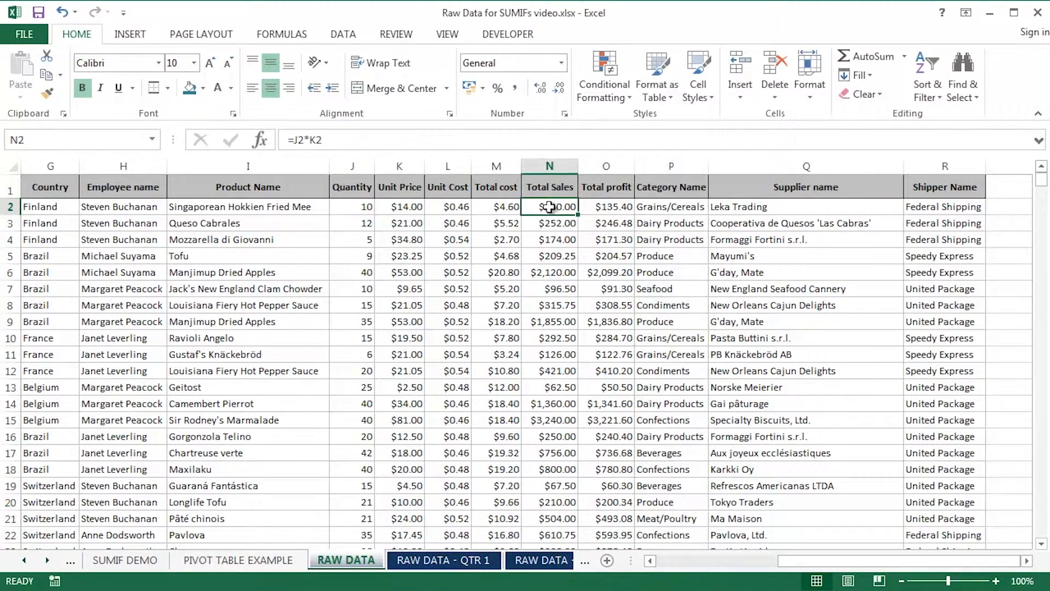
- Review the pivot table totals, then bring up the SUMIF DEMO sheet
{"action": "left_click", "coordinate": [238, 560]}
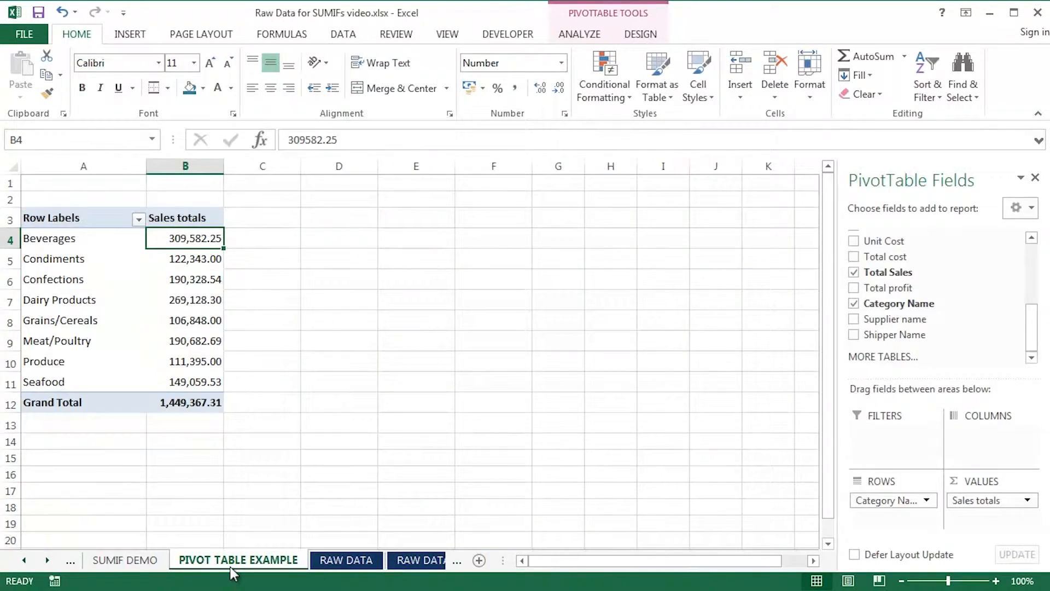
{"action": "mouse_move", "coordinate": [895, 319]}
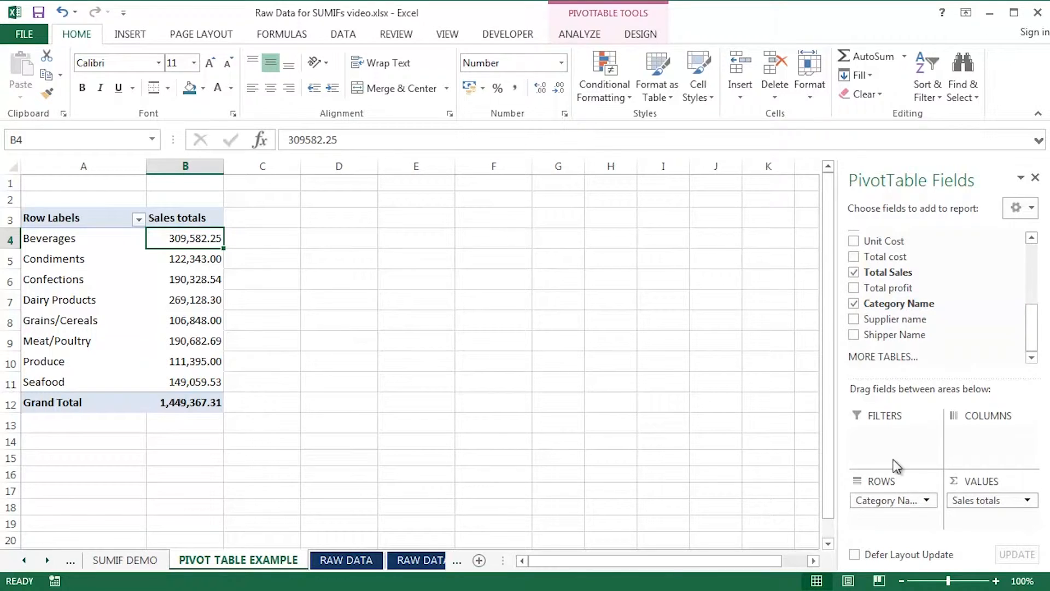
{"action": "mouse_move", "coordinate": [72, 265]}
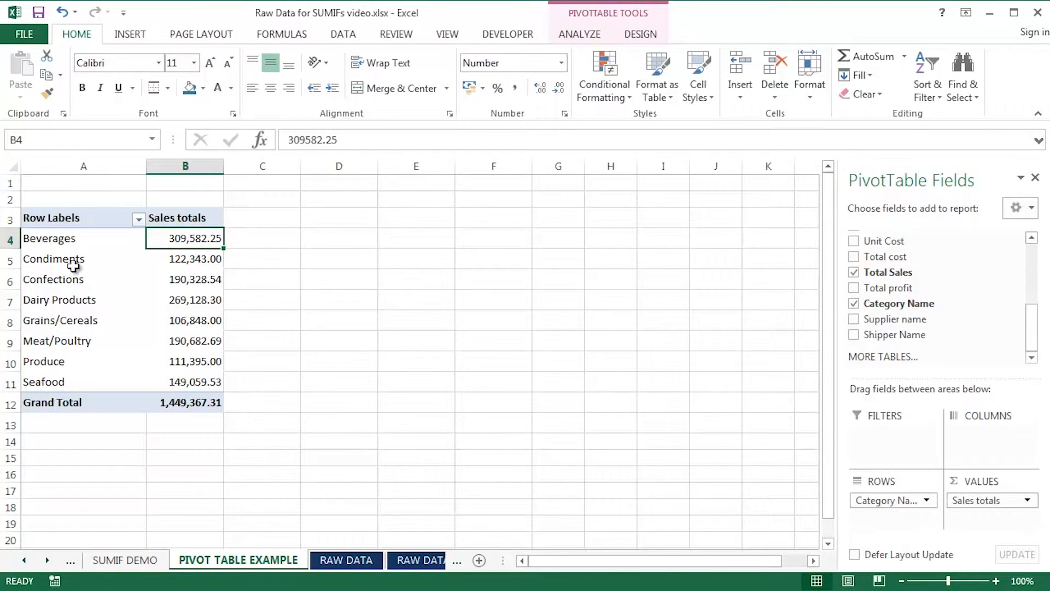
{"action": "mouse_move", "coordinate": [55, 239]}
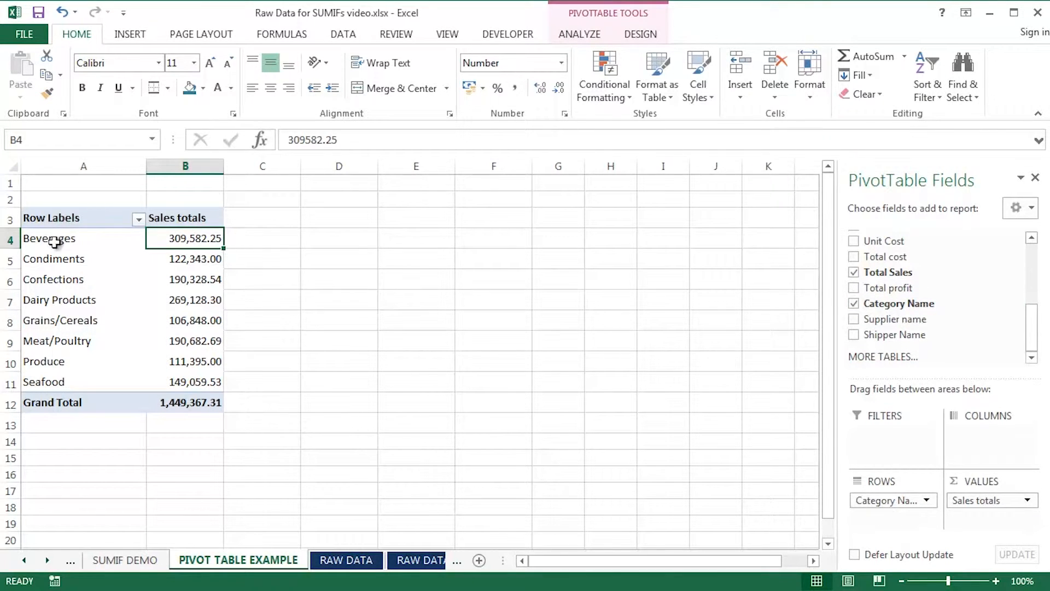
{"action": "mouse_move", "coordinate": [897, 287]}
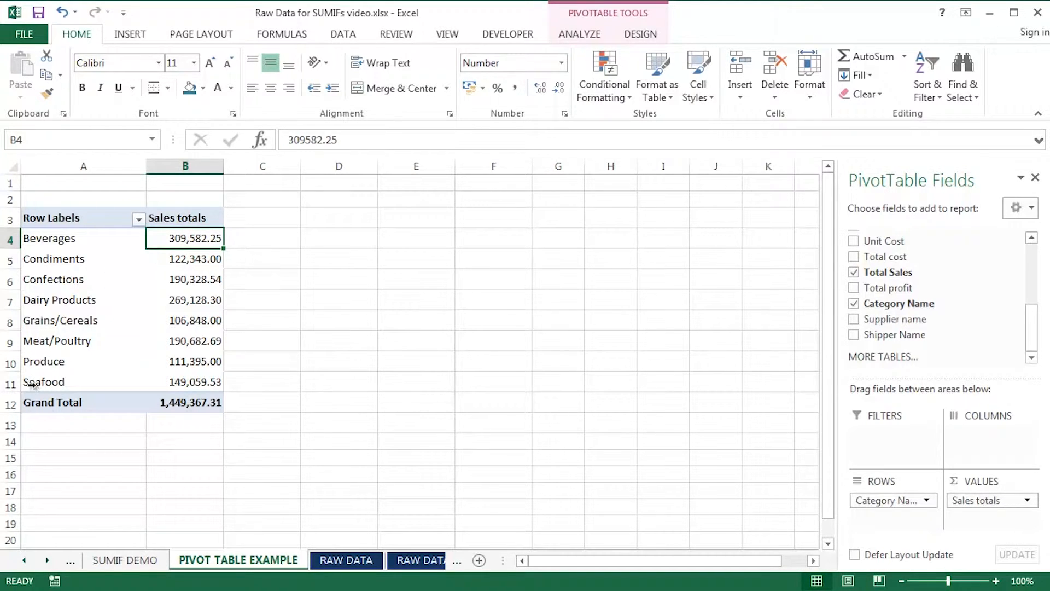
{"action": "left_click", "coordinate": [125, 560]}
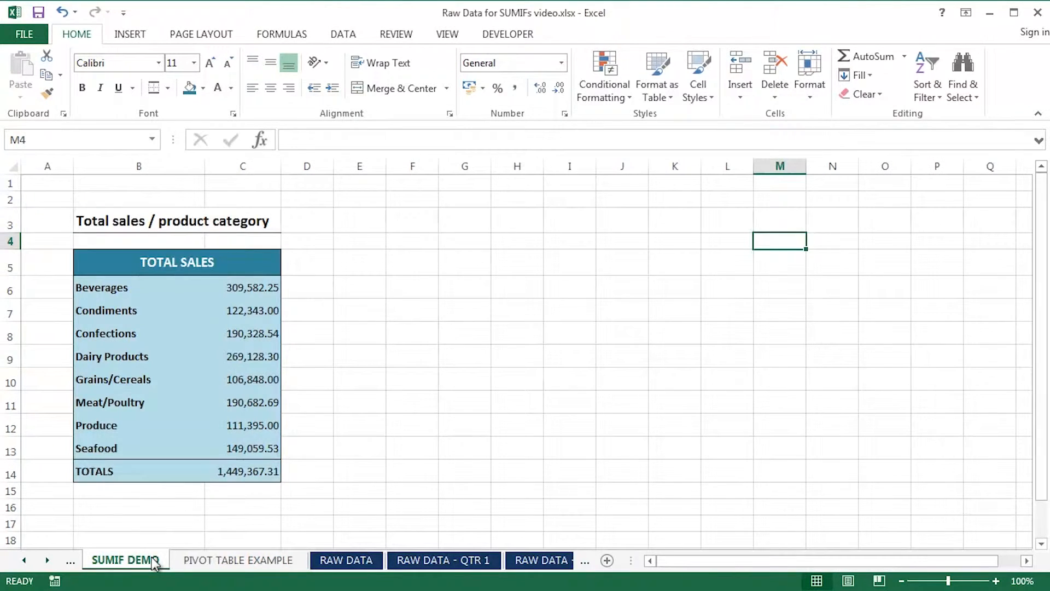
- In an empty cell beside the table, enter a SUMIF over RAW DATA P2:P2156 with criterion B6 summing N2:N2156
{"action": "left_click", "coordinate": [358, 287]}
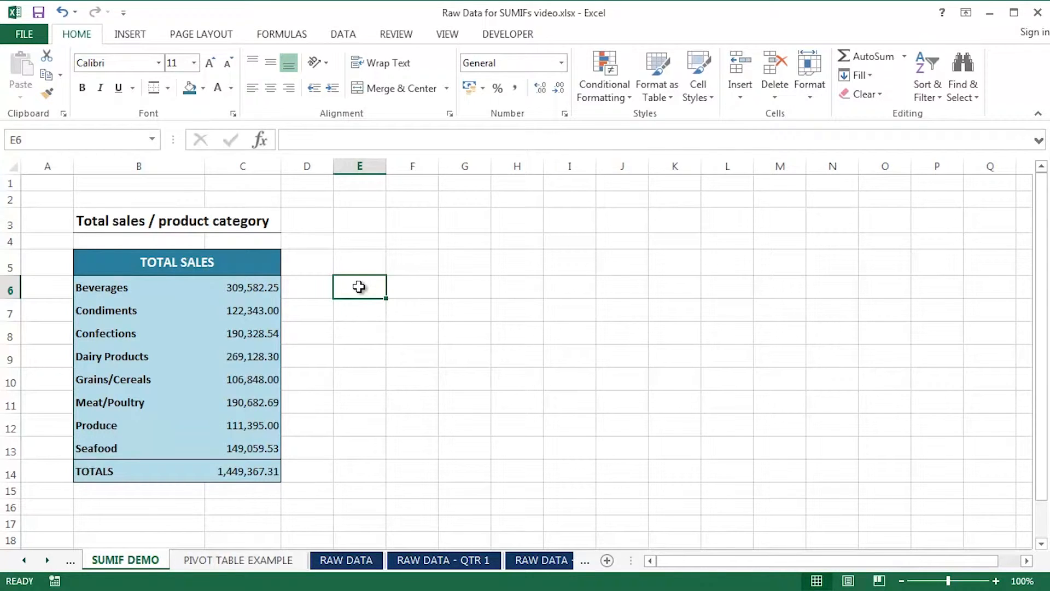
{"action": "type", "text": "=SUMIF('RAW DATA'!$P$2:$P$2156,'SUMIF DEMO'!B6,'RAW DATA'!$N$2:$N$2156)"}
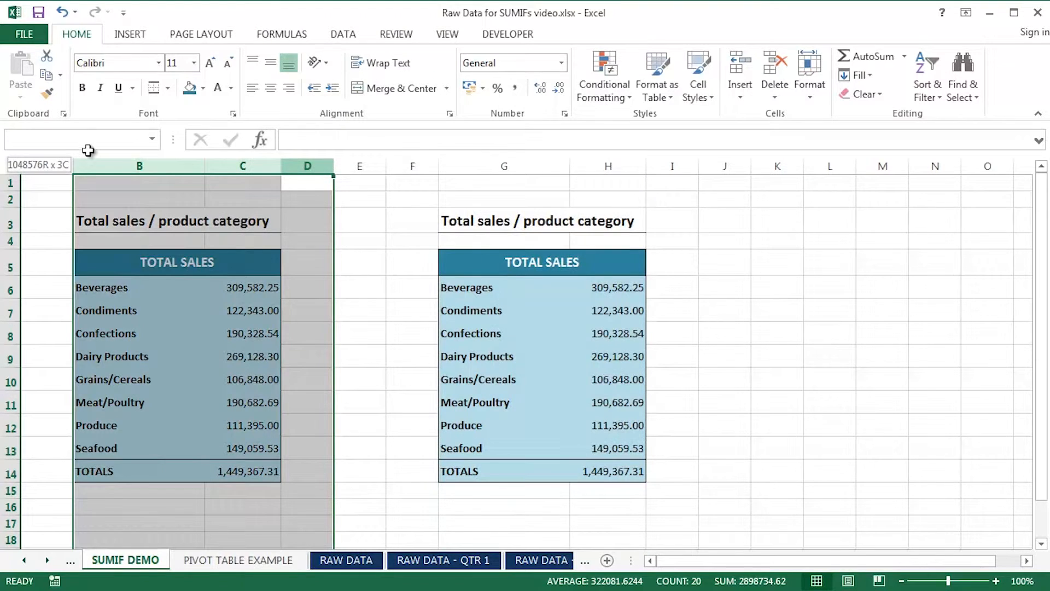
- Hide the original table's columns and make the copy's TOTALS cell =SUM(H6:H13)
{"action": "right_click", "coordinate": [138, 165]}
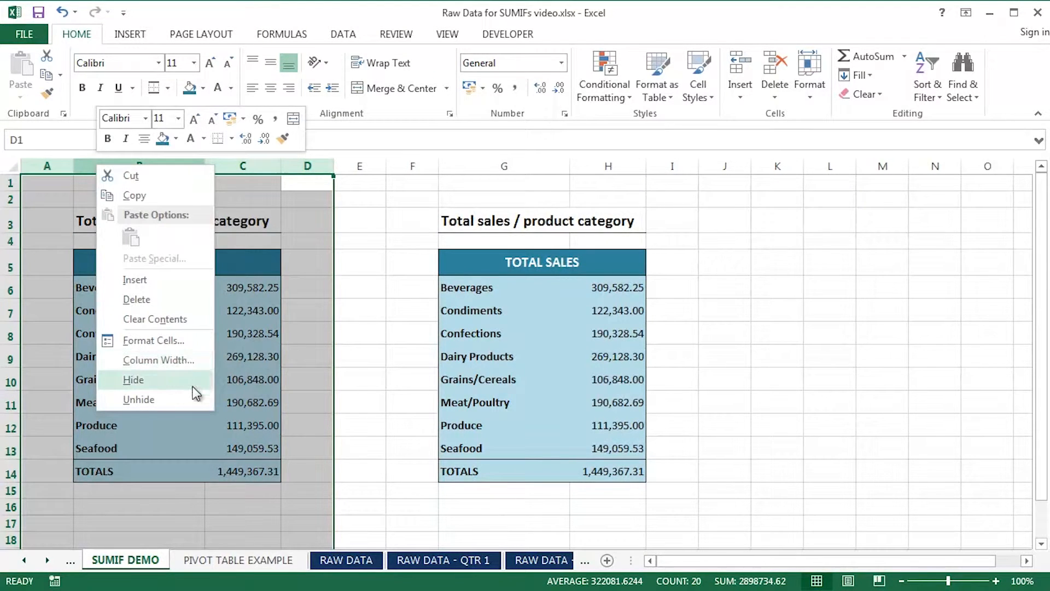
{"action": "left_click", "coordinate": [134, 380]}
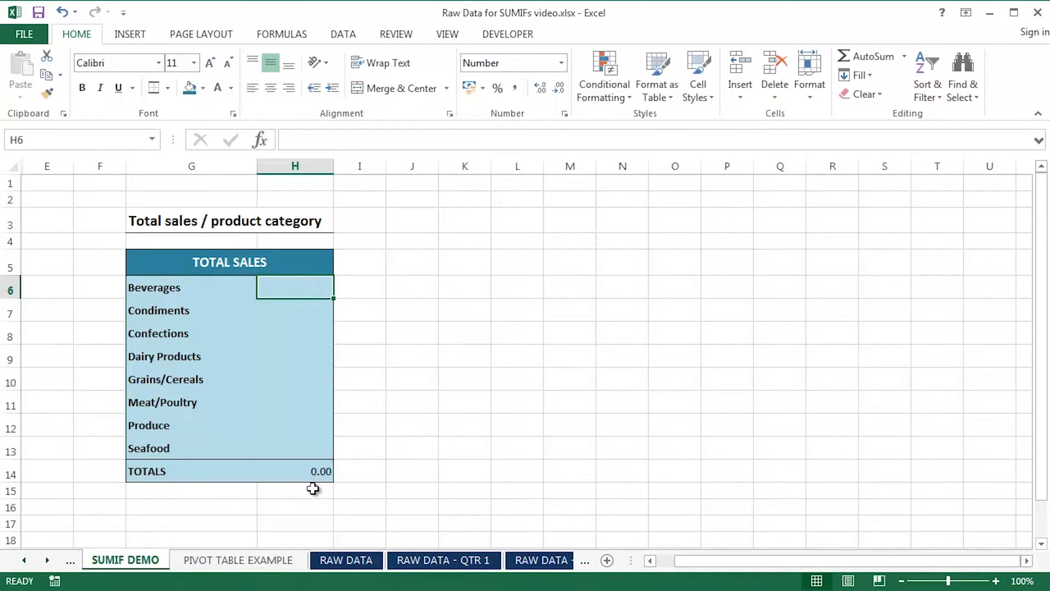
{"action": "type", "text": "=SUM(H6:H13)"}
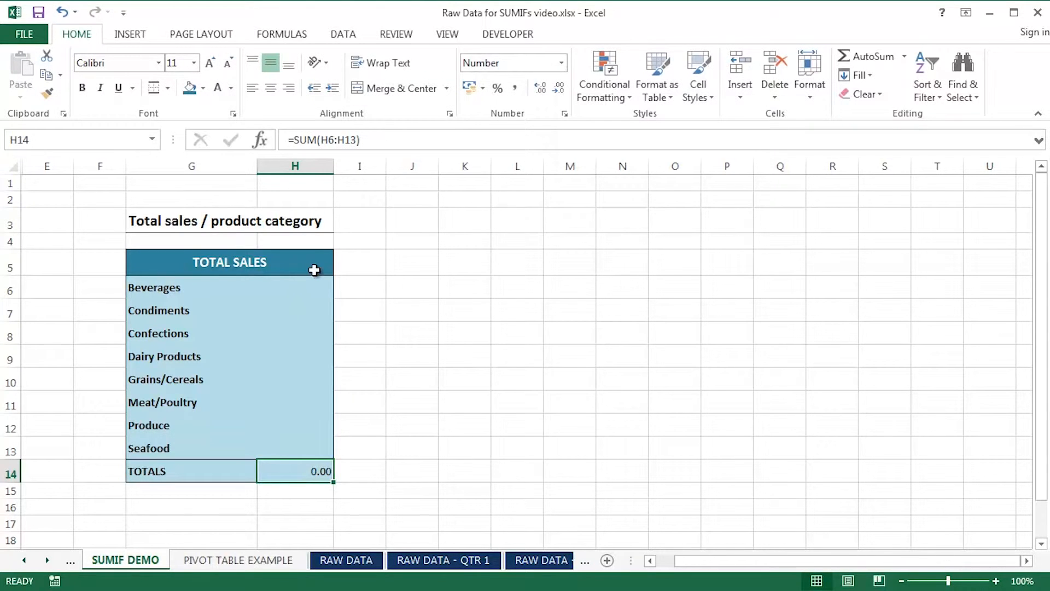
- Highlight the copy's category rows from Beverages through Seafood
{"action": "left_click", "coordinate": [295, 287]}
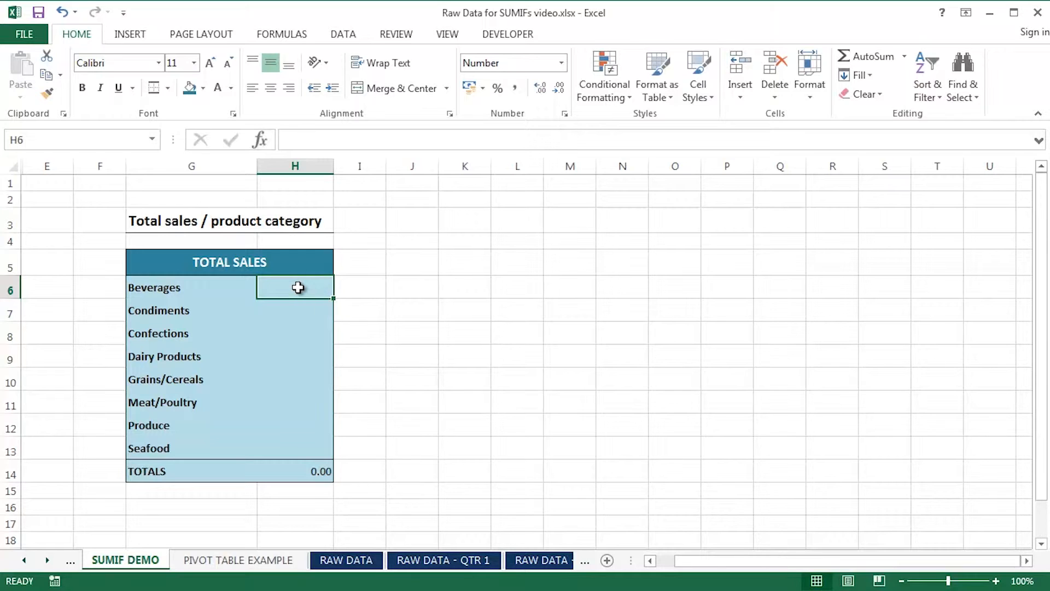
{"action": "left_click_drag", "start_coordinate": [295, 287], "coordinate": [295, 448]}
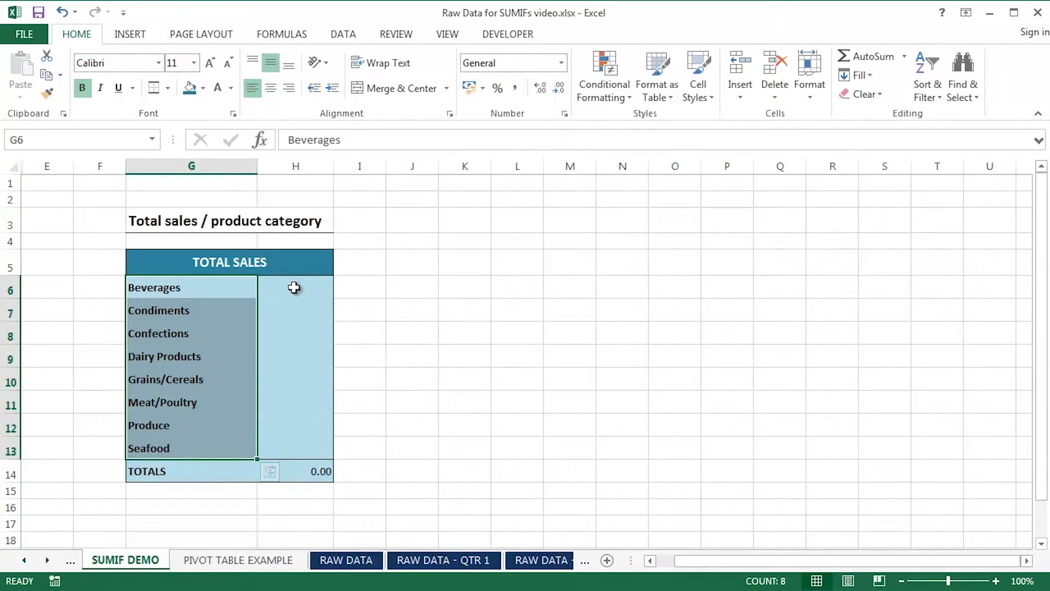
- Build H6's SUMIF: RAW DATA P2:P2156 as range, G6 Beverages as criterion, N2:N2156 Total Sales as sum range
{"action": "type", "text": "=su"}
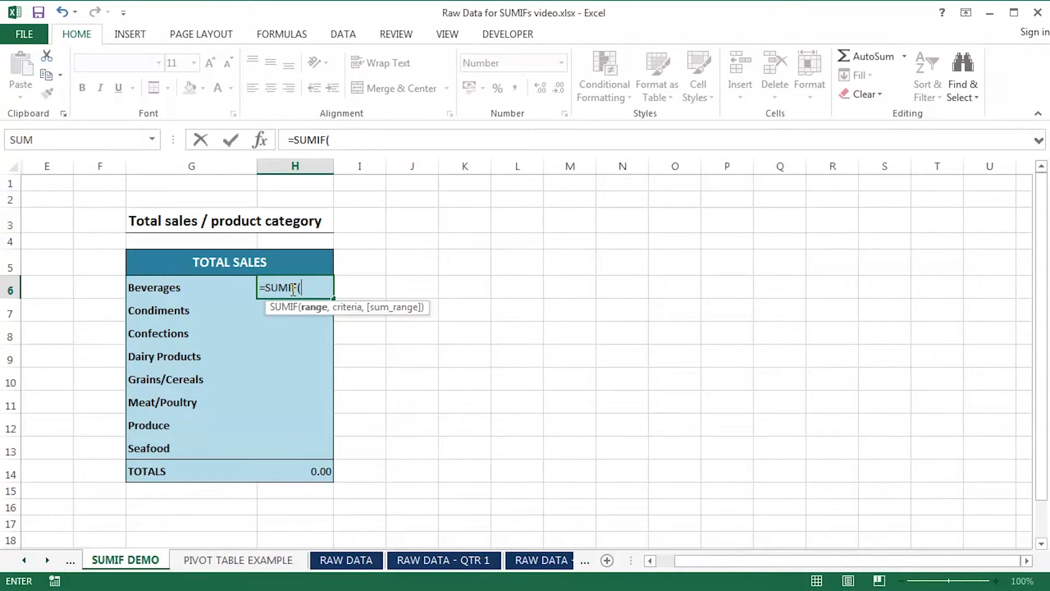
{"action": "left_click", "coordinate": [346, 560]}
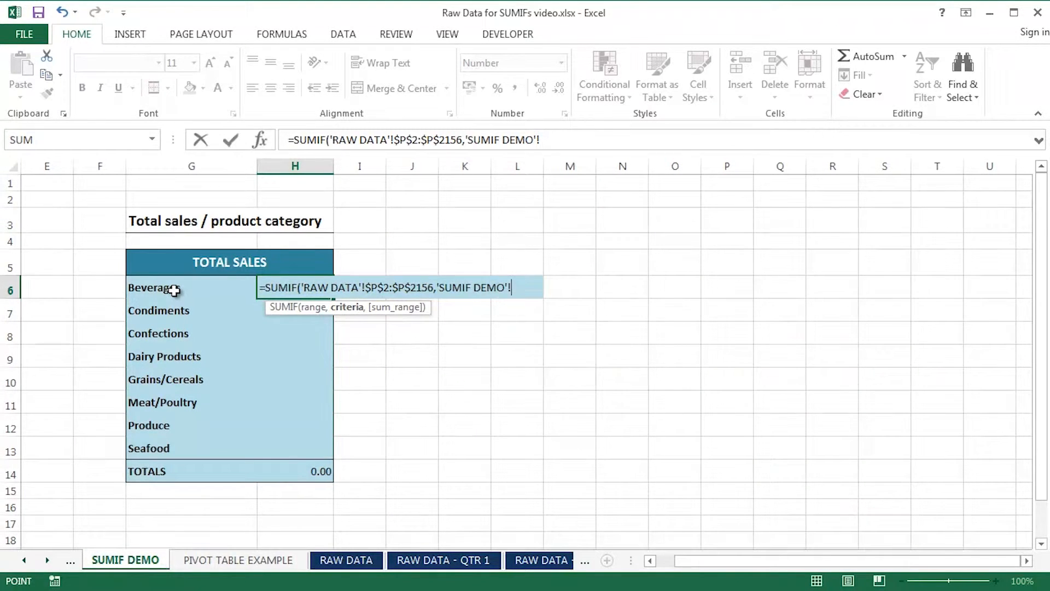
{"action": "left_click", "coordinate": [154, 287]}
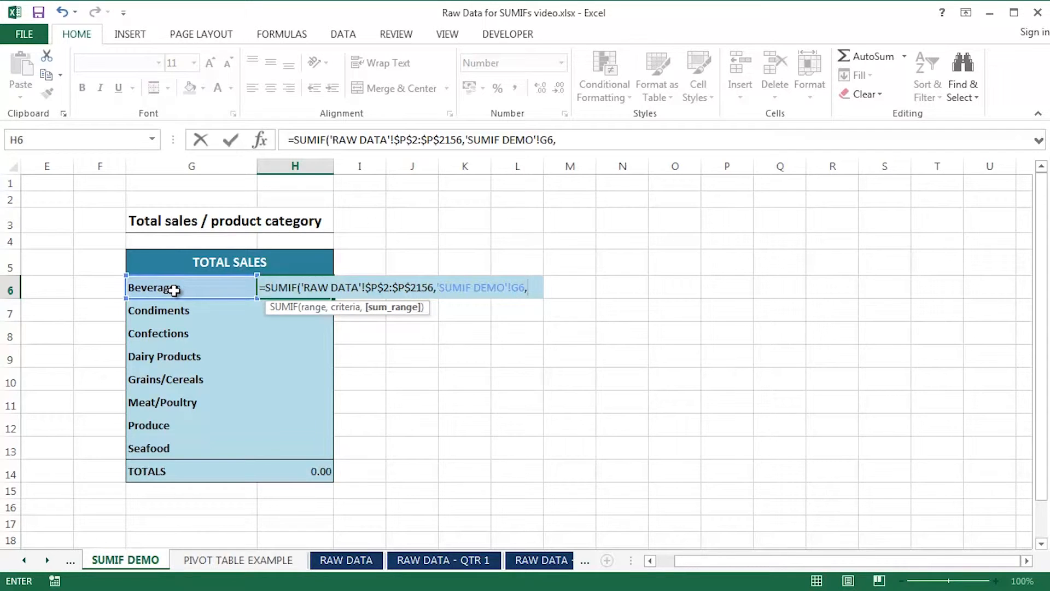
{"action": "mouse_move", "coordinate": [394, 307]}
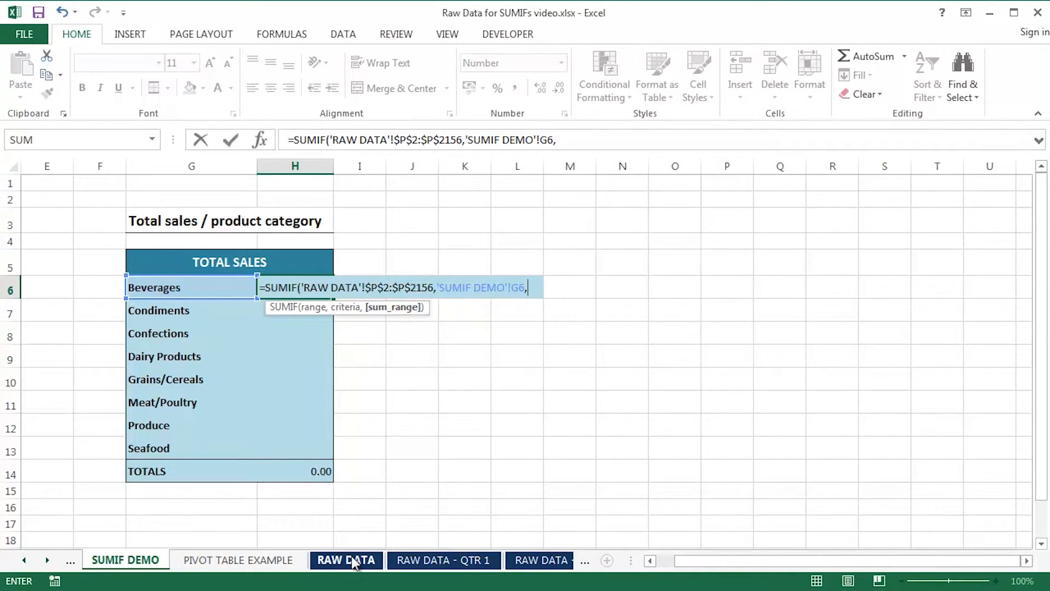
{"action": "left_click", "coordinate": [346, 560]}
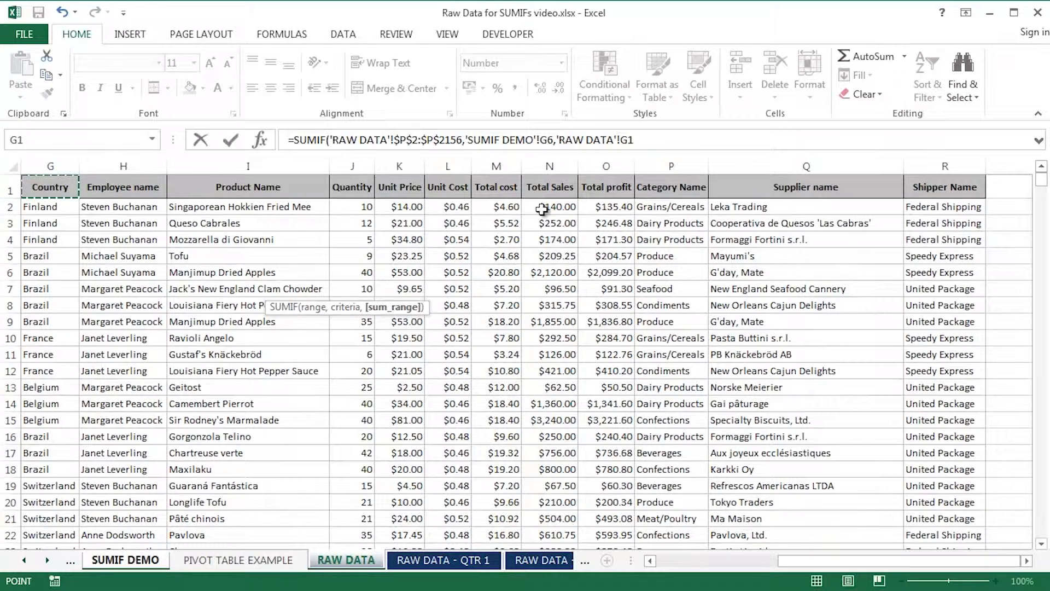
{"action": "left_click", "coordinate": [550, 206]}
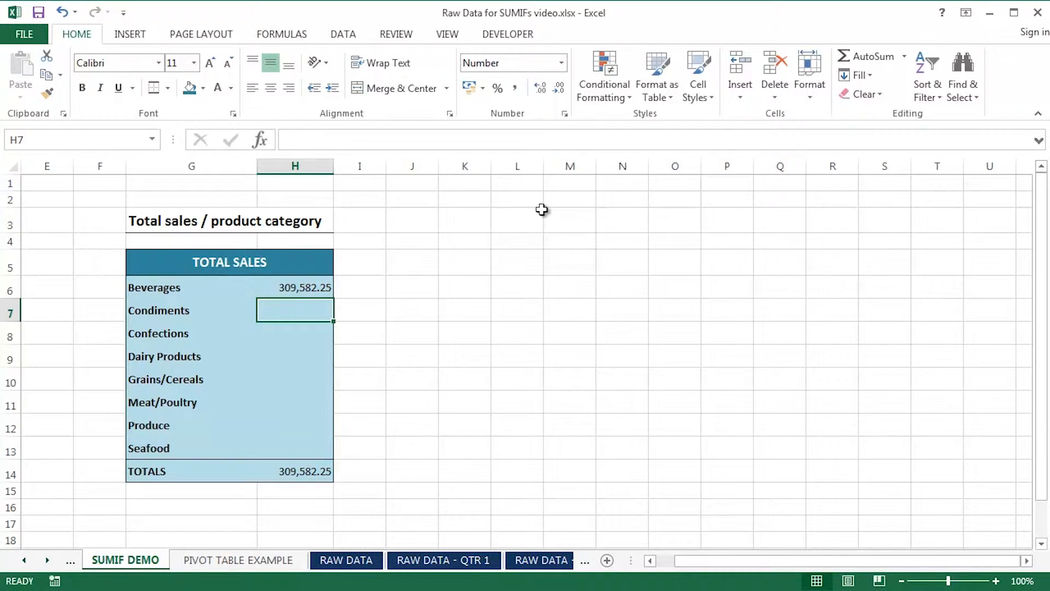
{"action": "mouse_move", "coordinate": [204, 287]}
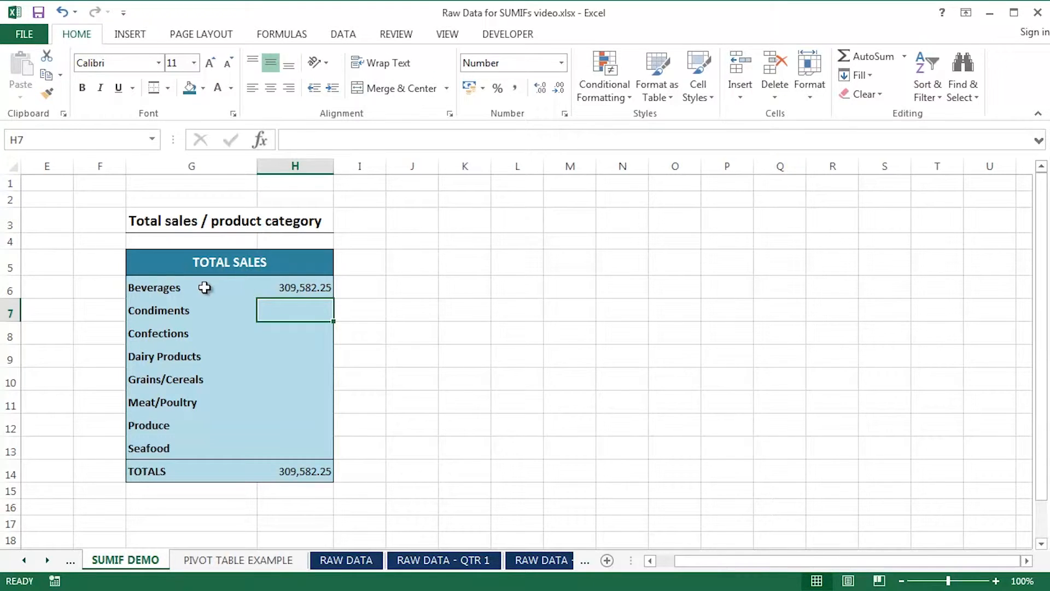
- Fill the H6 SUMIF down through Seafood in H13, totalling 1,449,367.31, then bring up the pivot table sheet
{"action": "left_click", "coordinate": [295, 287]}
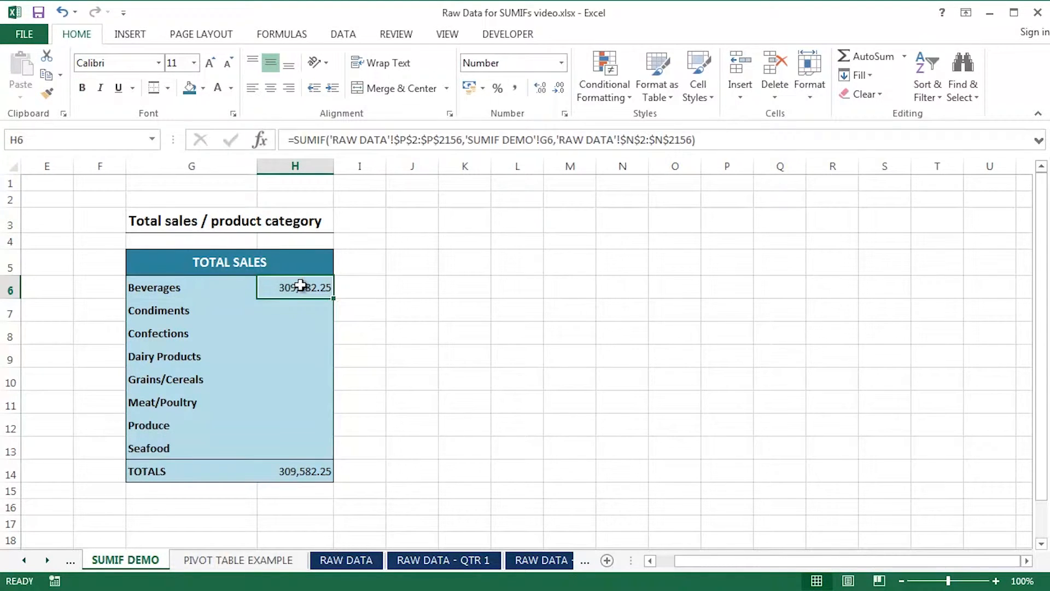
{"action": "double_click", "coordinate": [294, 287]}
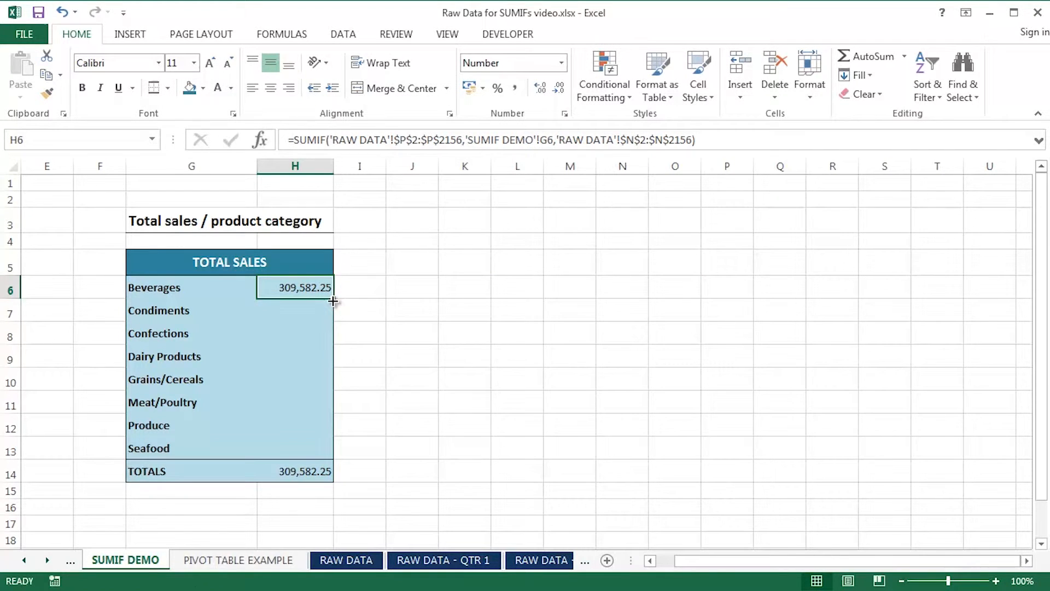
{"action": "left_click_drag", "start_coordinate": [295, 287], "coordinate": [295, 448]}
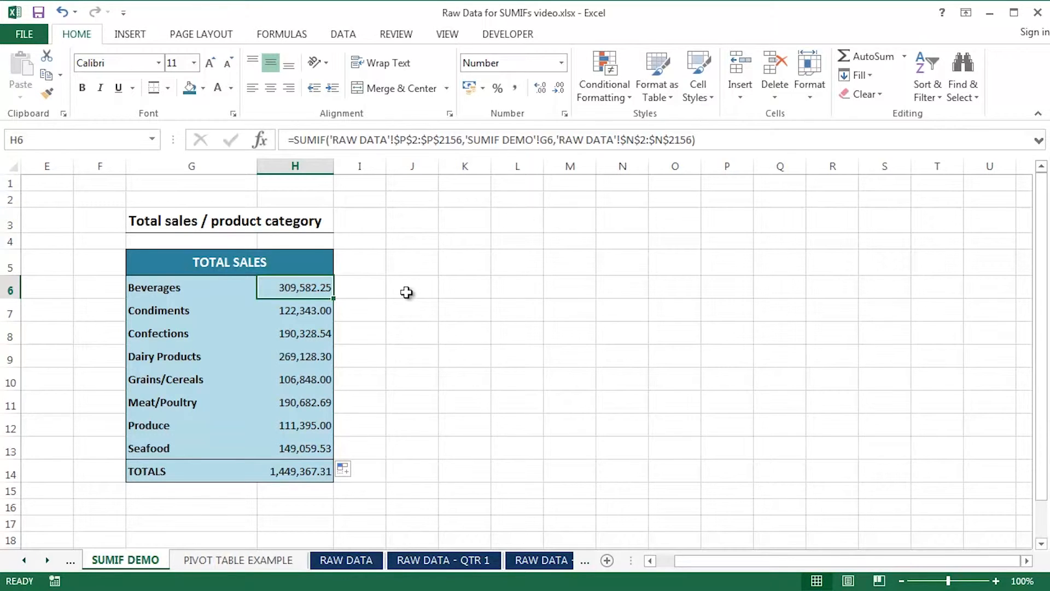
{"action": "left_click", "coordinate": [238, 559]}
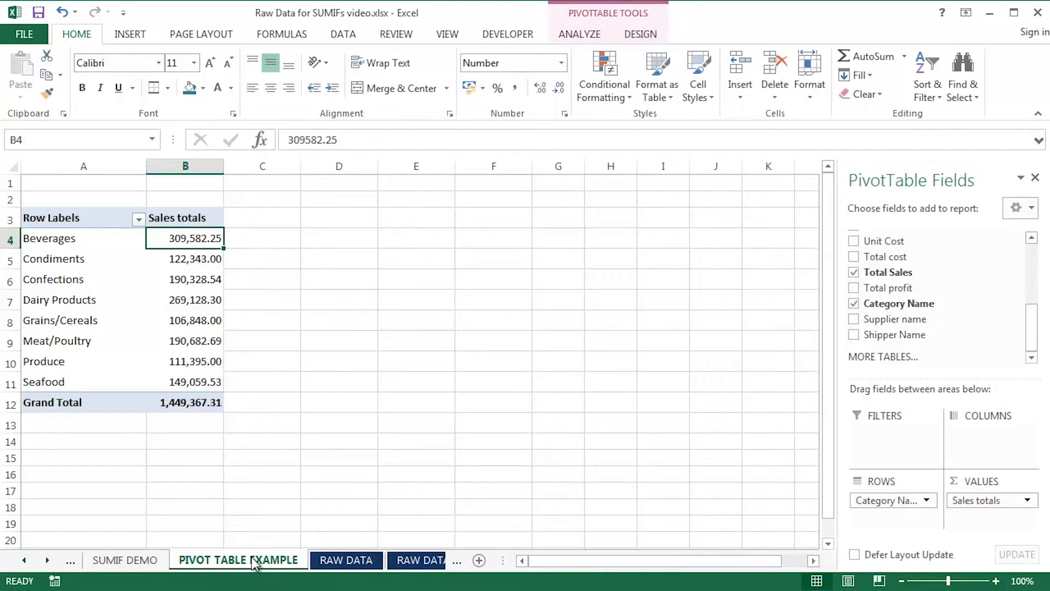
- Flip between the SUMIF DEMO and pivot table sheets to confirm the category totals match
{"action": "left_click", "coordinate": [124, 560]}
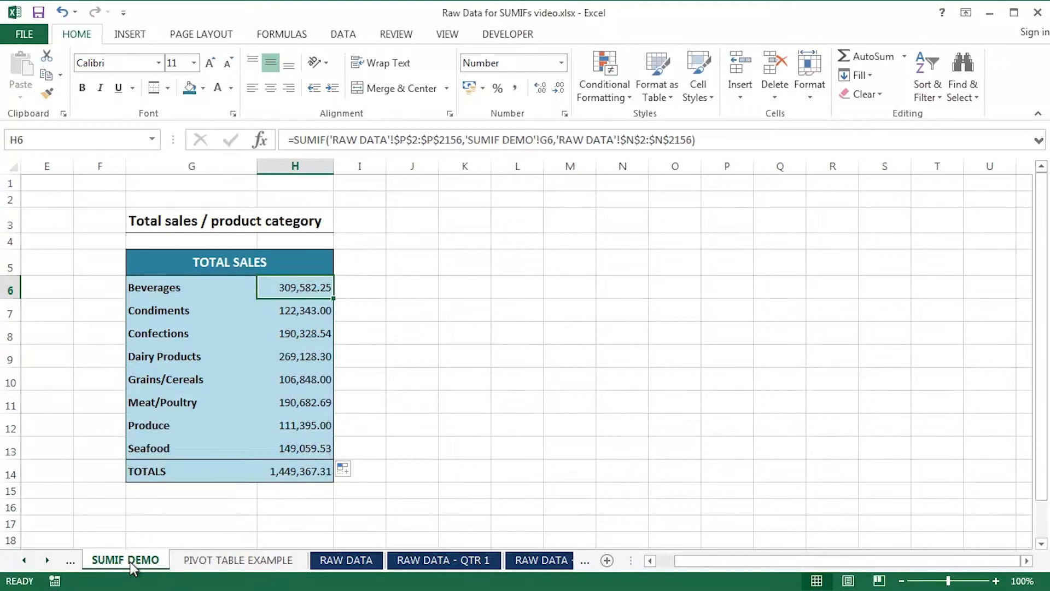
{"action": "left_click", "coordinate": [238, 559]}
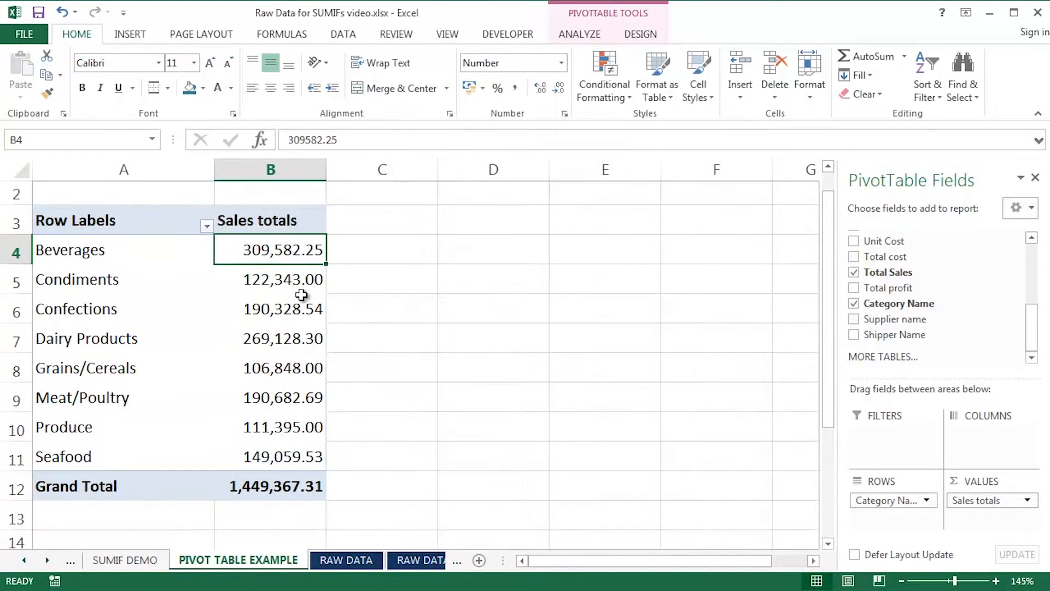
{"action": "left_click", "coordinate": [125, 559]}
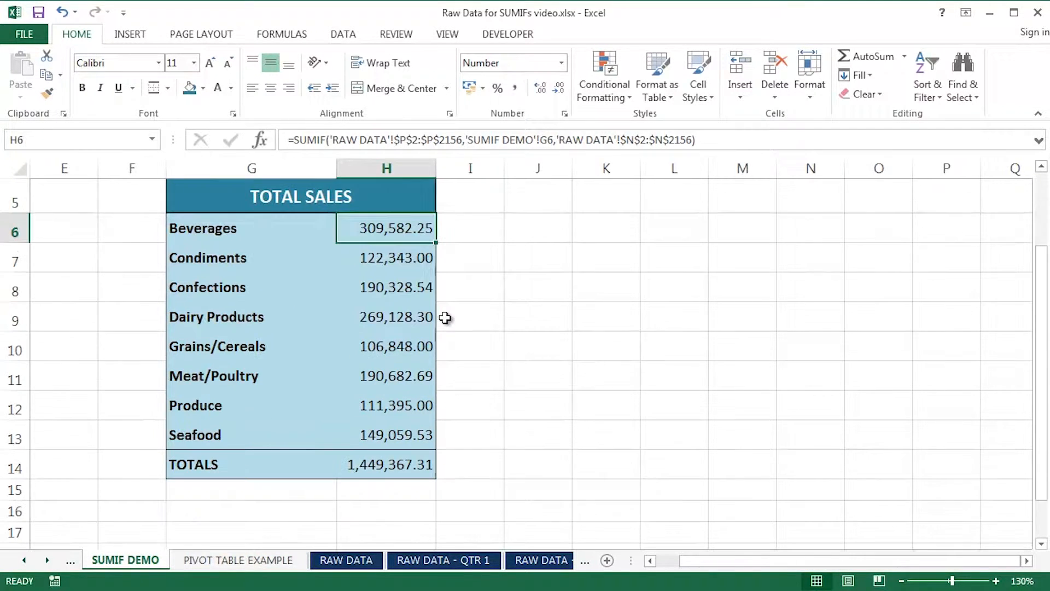
{"action": "left_click", "coordinate": [237, 560]}
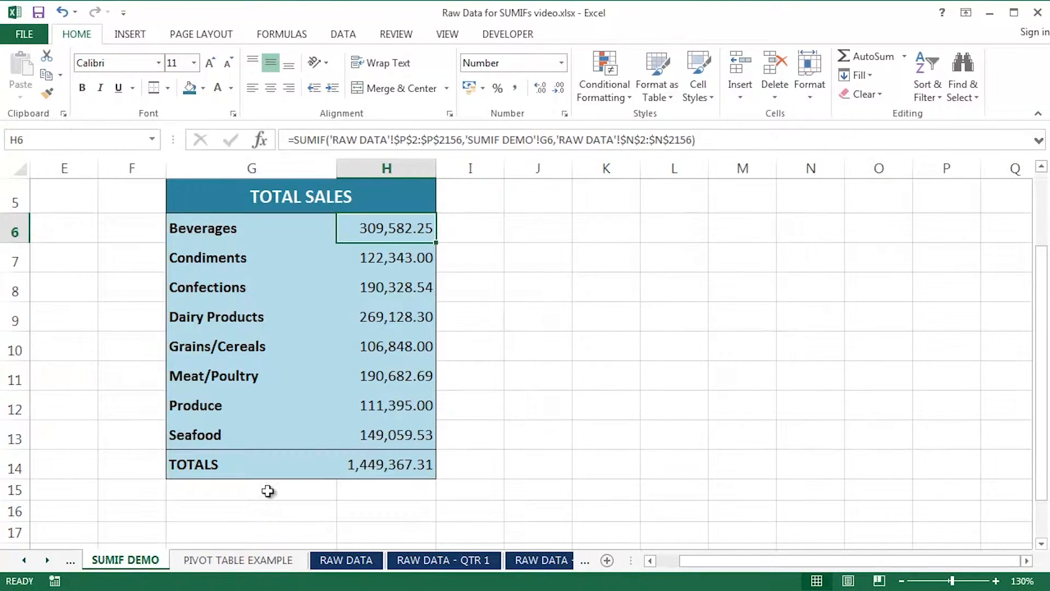
{"action": "scroll", "scroll_direction": "up", "scroll_amount": 3}
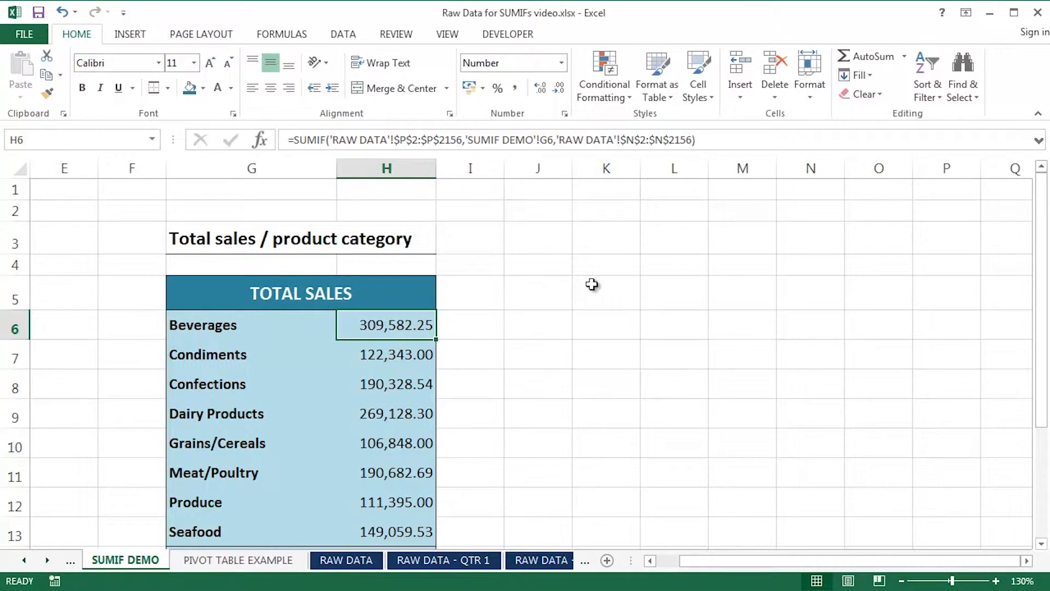
- Reopen the Beverages SUMIF in H6 for review and leave it unchanged at 309,582.25
{"action": "double_click", "coordinate": [386, 325]}
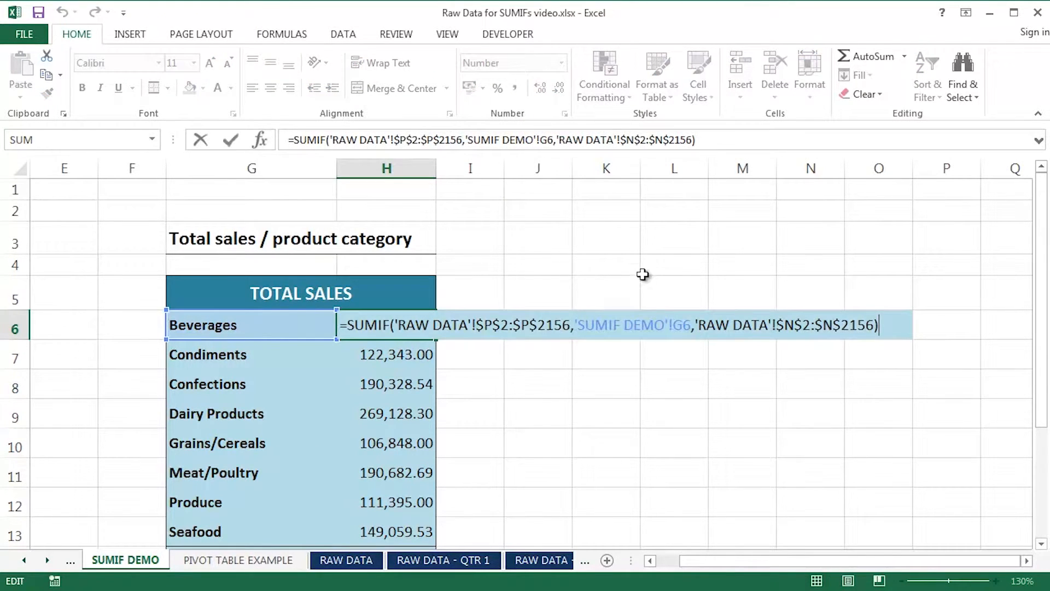
{"action": "mouse_move", "coordinate": [421, 221]}
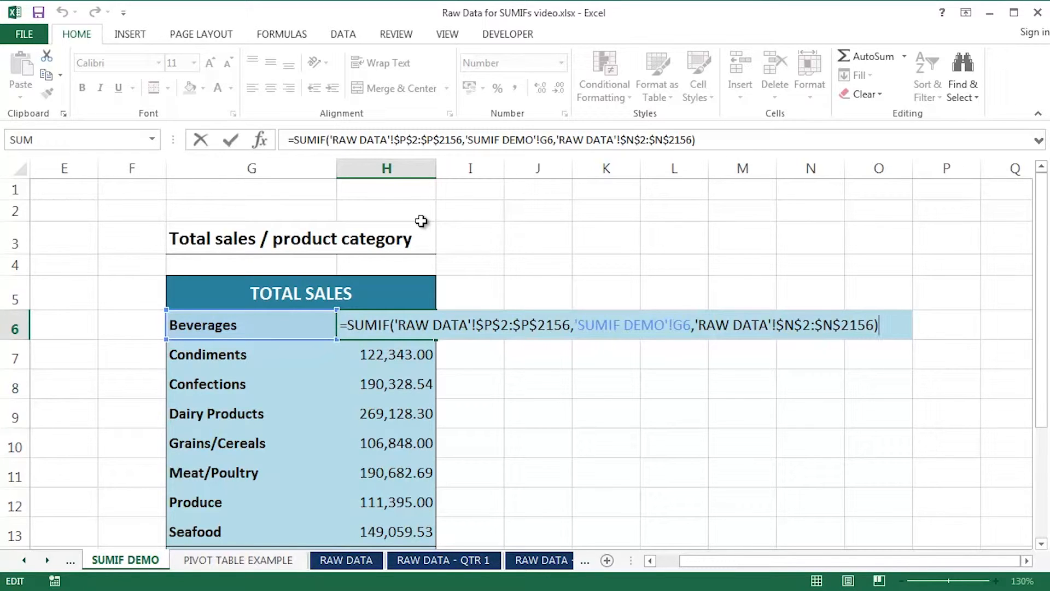
{"action": "key", "text": "enter"}
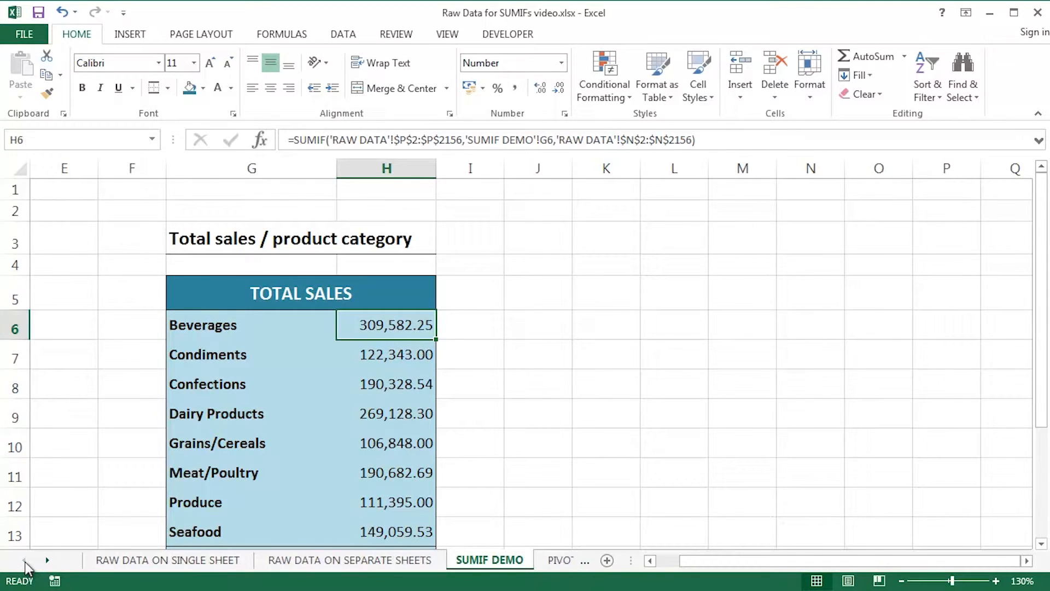
{"action": "left_click", "coordinate": [349, 560]}
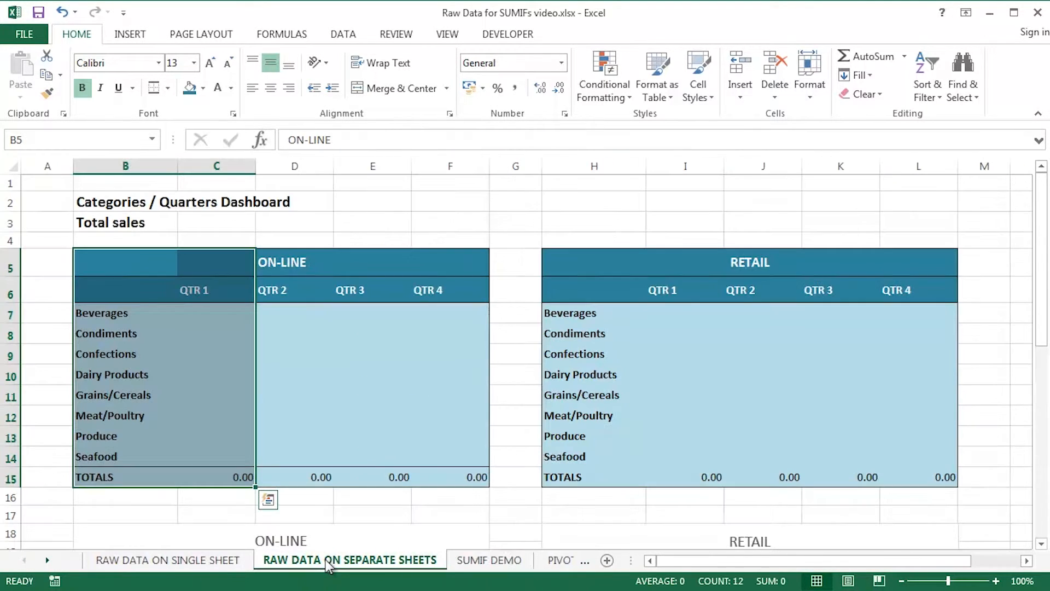
{"action": "left_click", "coordinate": [166, 559]}
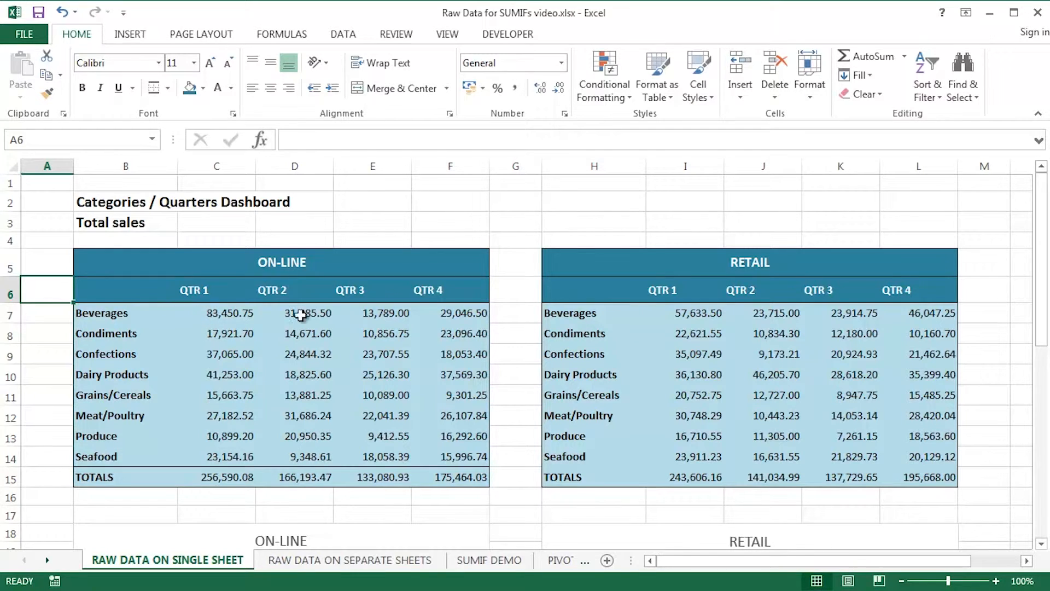
{"action": "left_click", "coordinate": [217, 313]}
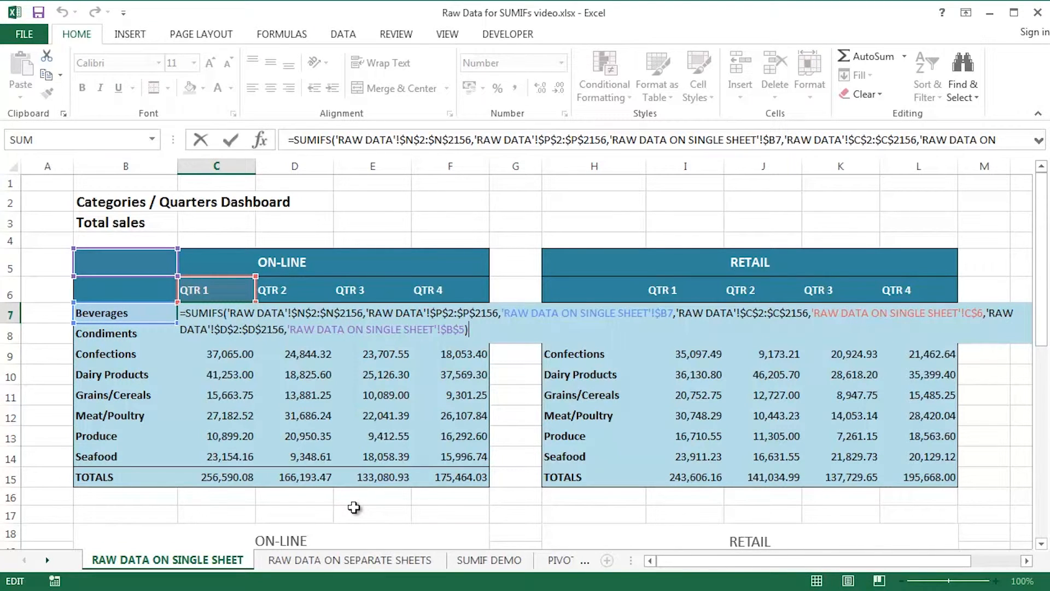
{"action": "key", "text": "Enter"}
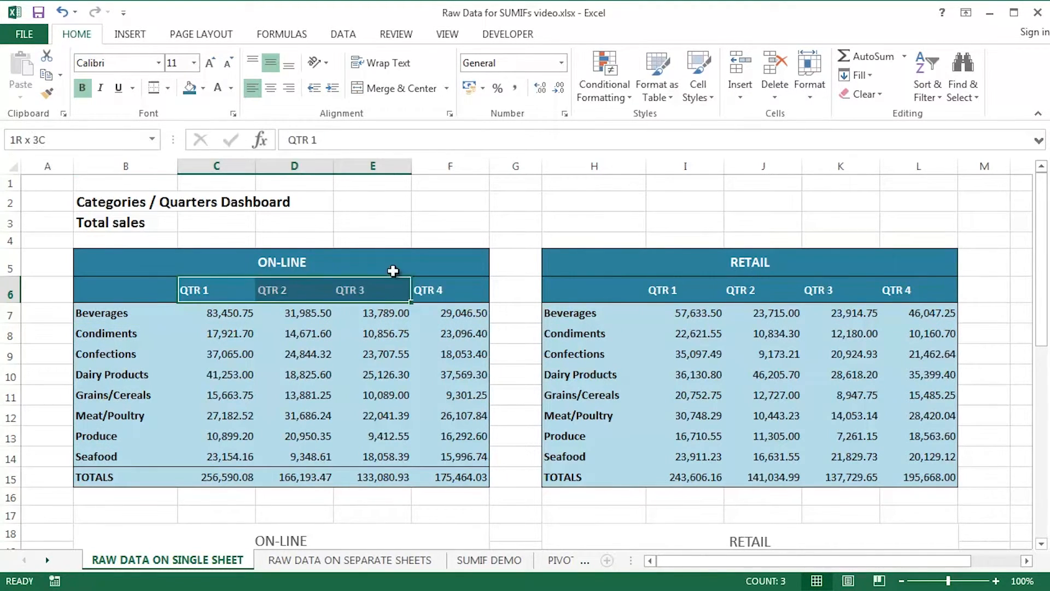
{"action": "left_click", "coordinate": [124, 262]}
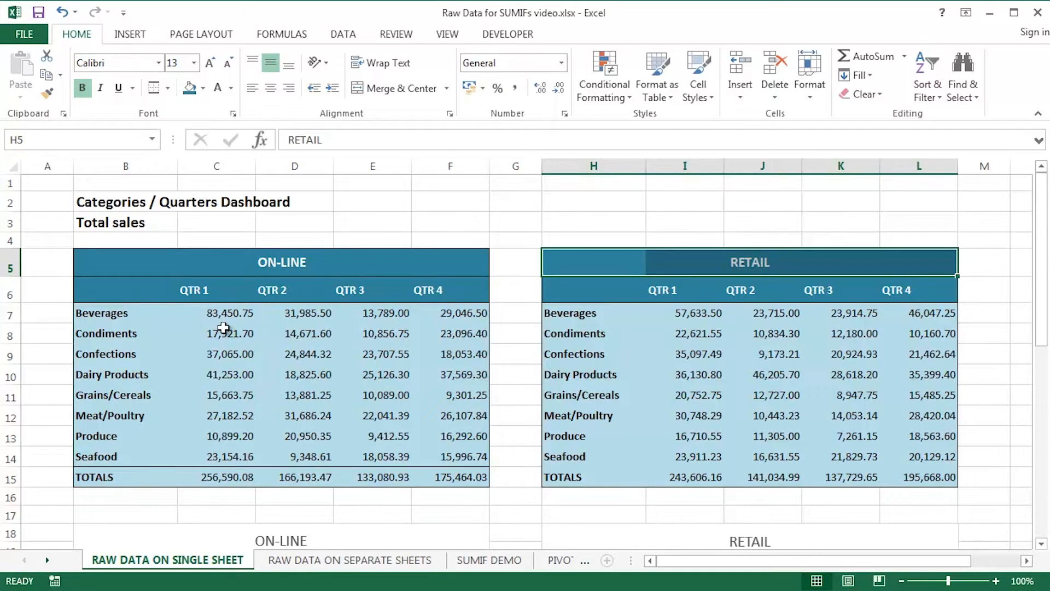
{"action": "mouse_move", "coordinate": [141, 273]}
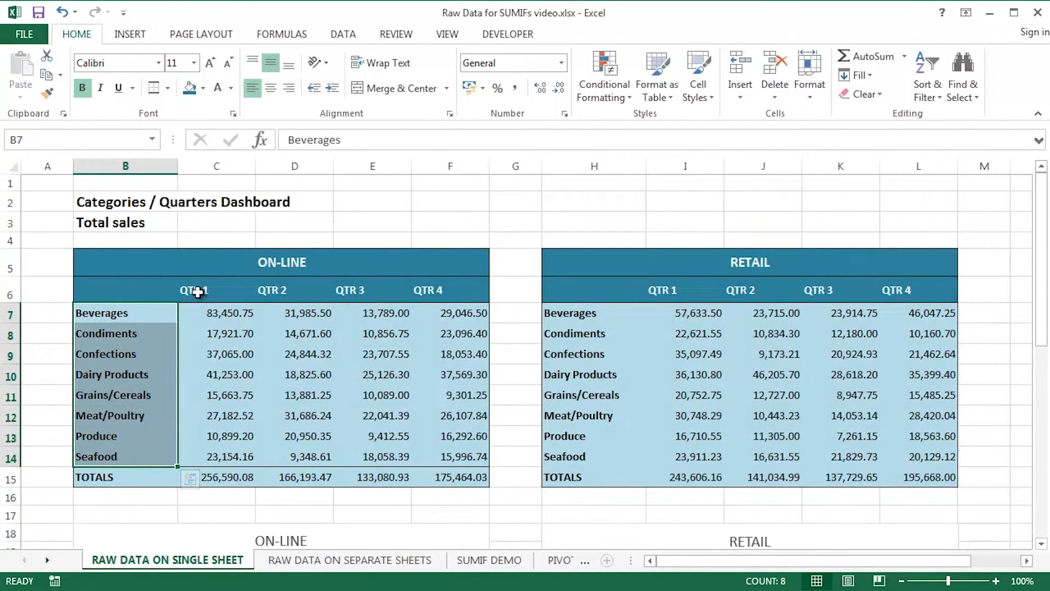
{"action": "left_click", "coordinate": [194, 290]}
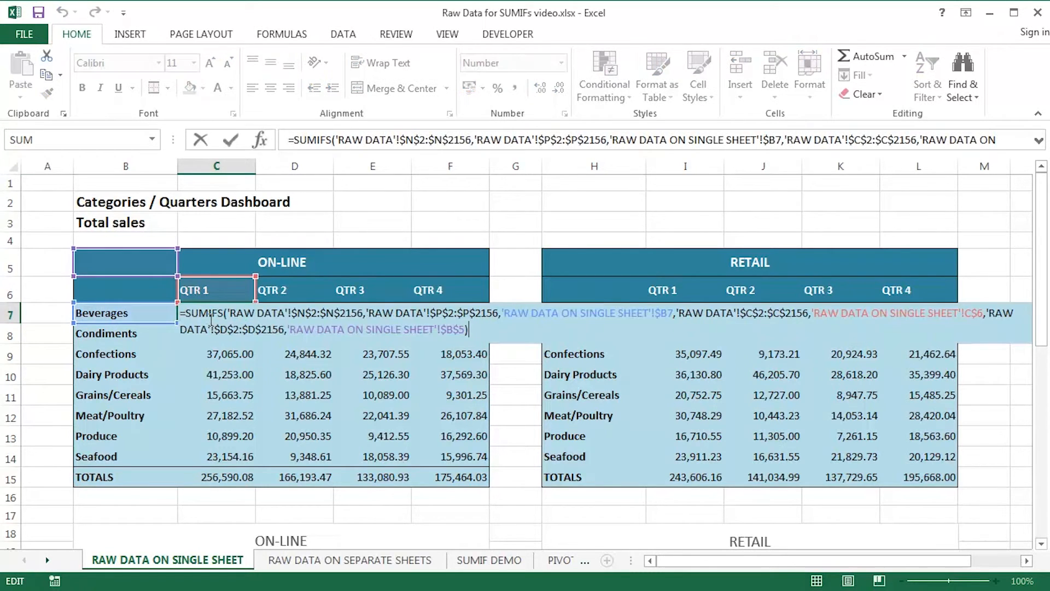
{"action": "left_click", "coordinate": [490, 560]}
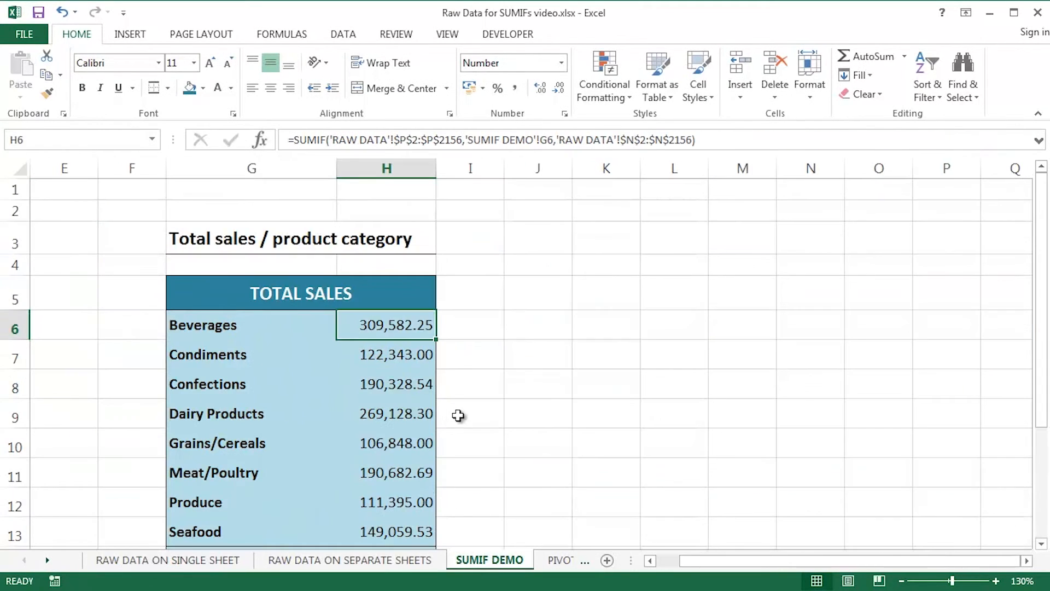